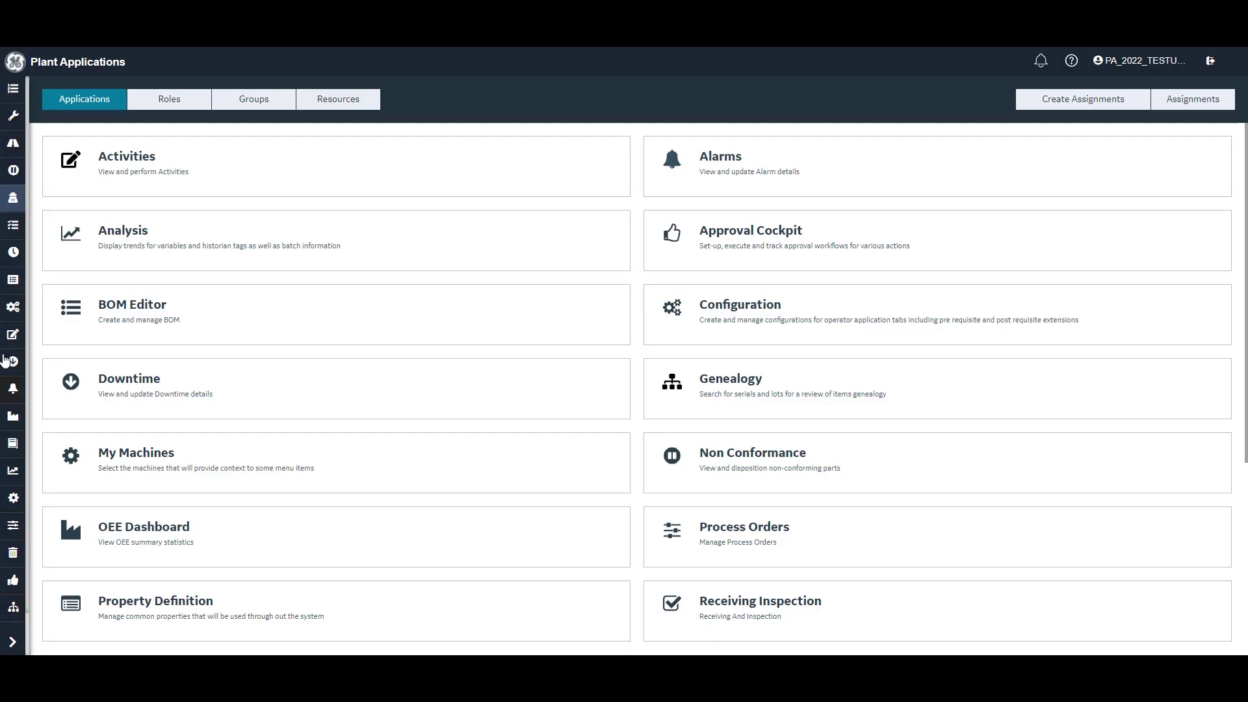
{"action": "mouse_move", "coordinate": [13, 200]}
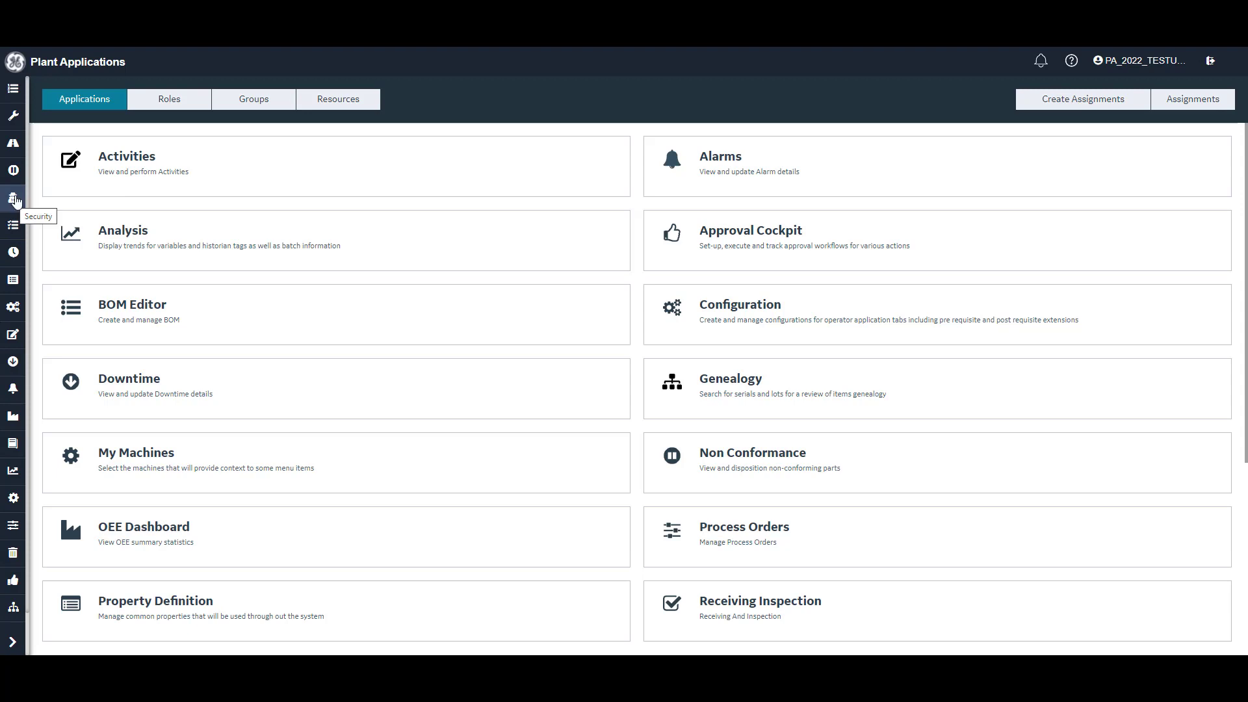
Show the Roles list under Security administration
{"action": "left_click", "coordinate": [169, 99]}
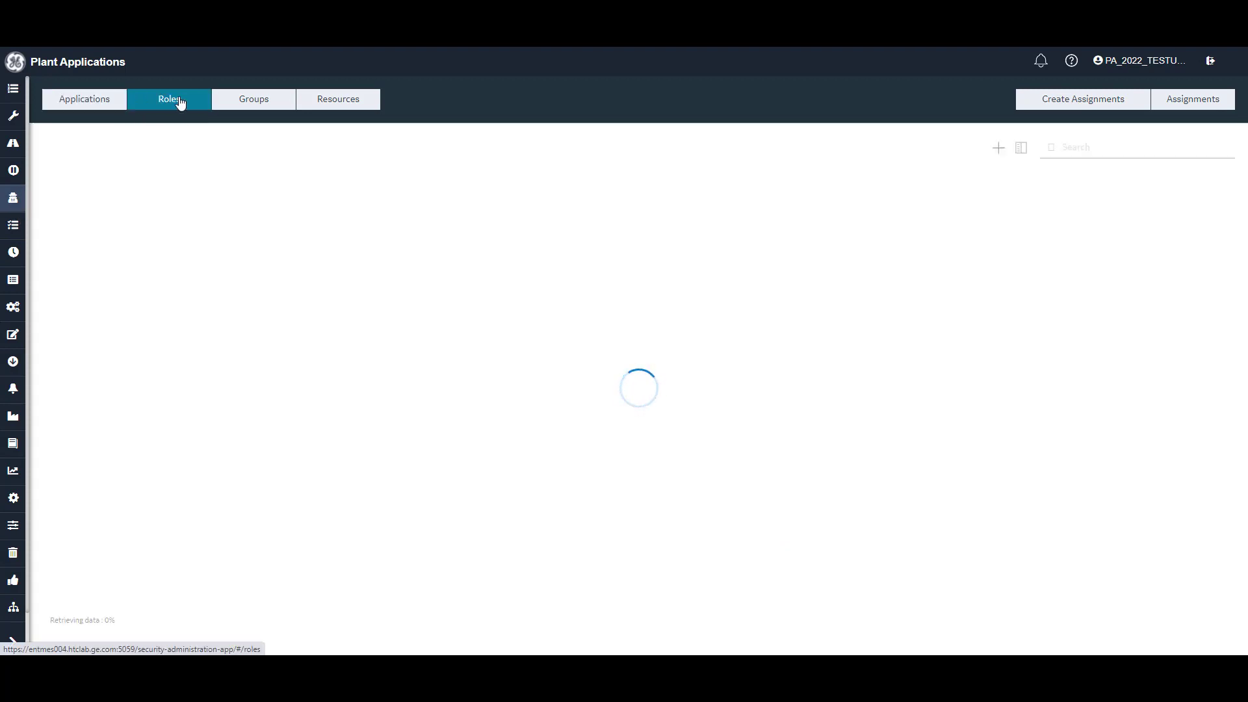
{"action": "left_click", "coordinate": [169, 99]}
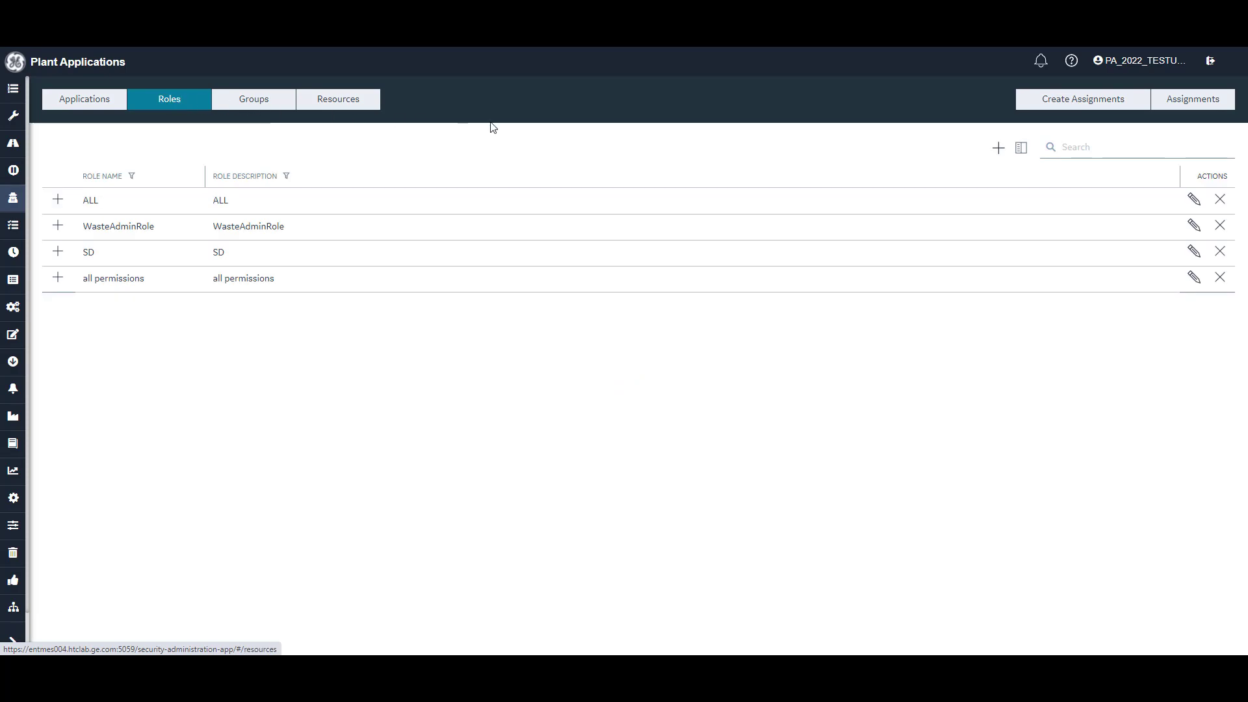
Add a new role and name it 'Demo role', moving on to its description
{"action": "left_click", "coordinate": [999, 148]}
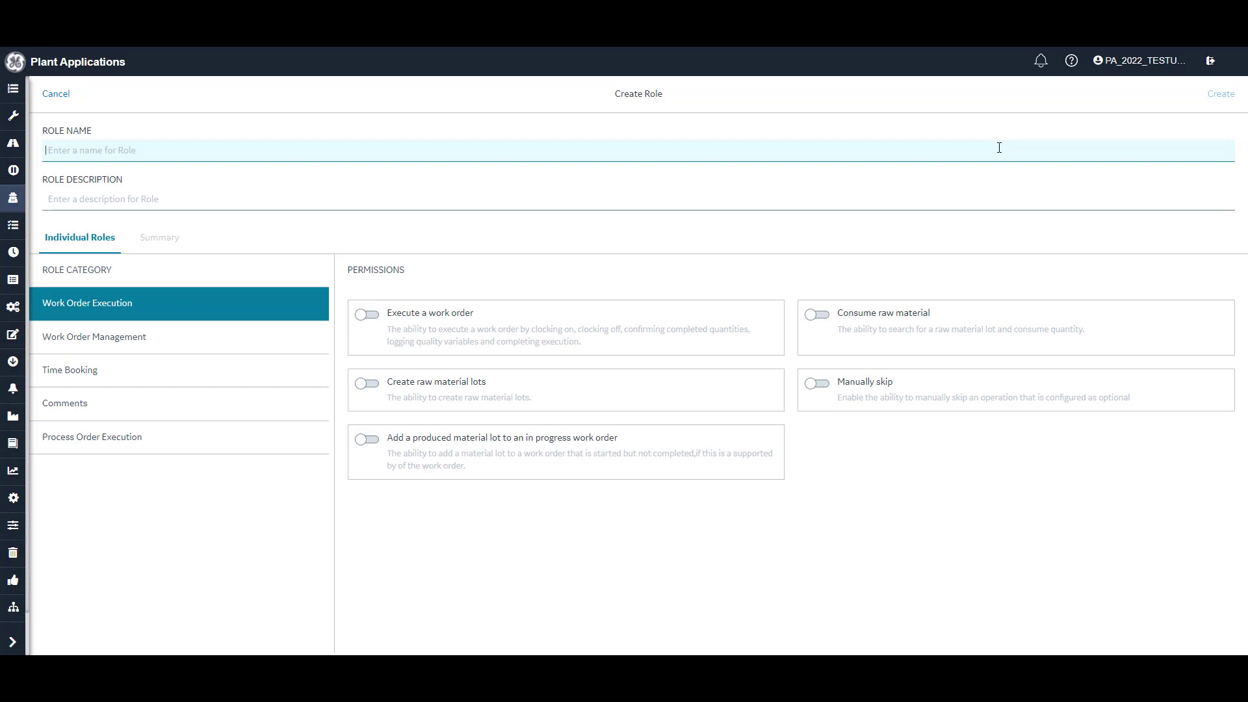
{"action": "type", "text": "Demo role"}
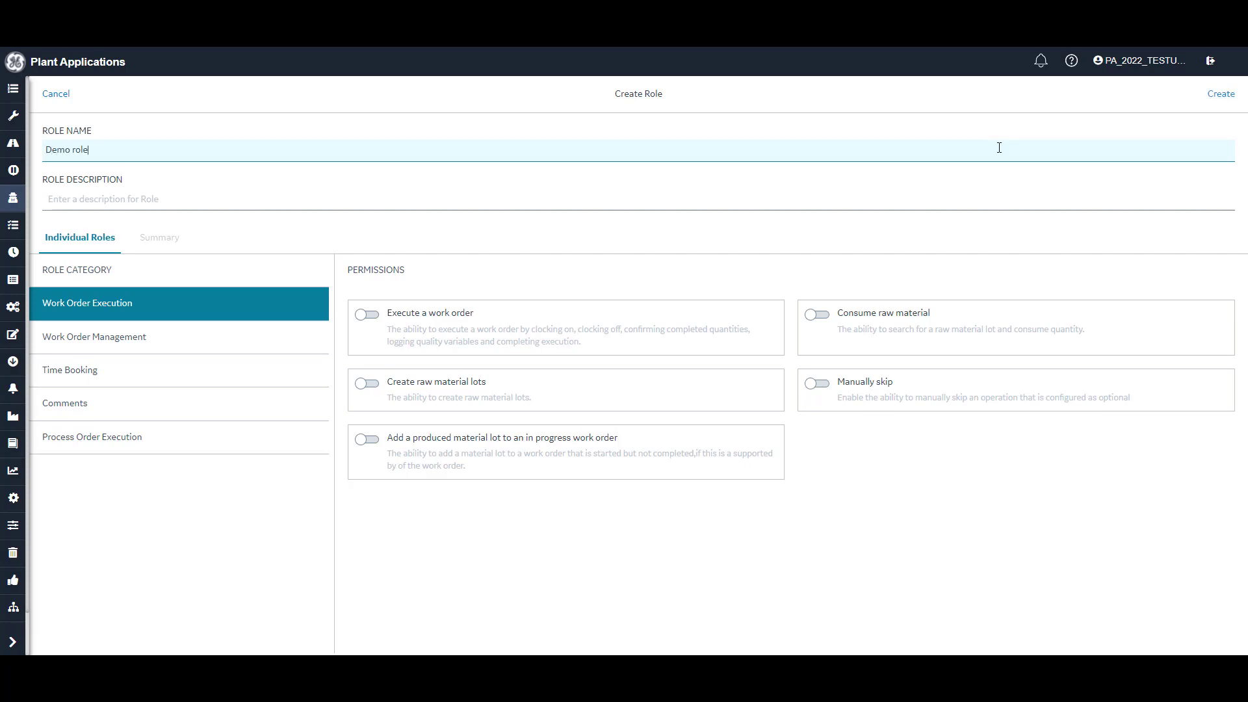
{"action": "left_click", "coordinate": [1220, 93]}
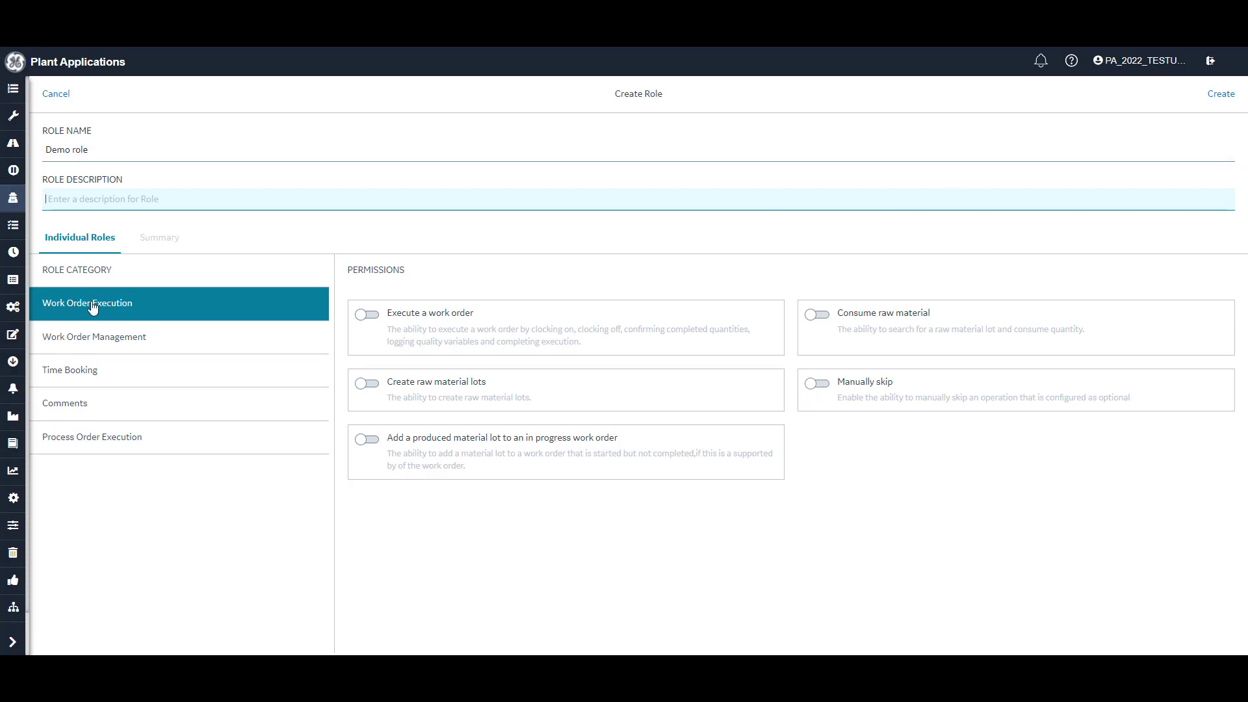
{"action": "mouse_move", "coordinate": [146, 304]}
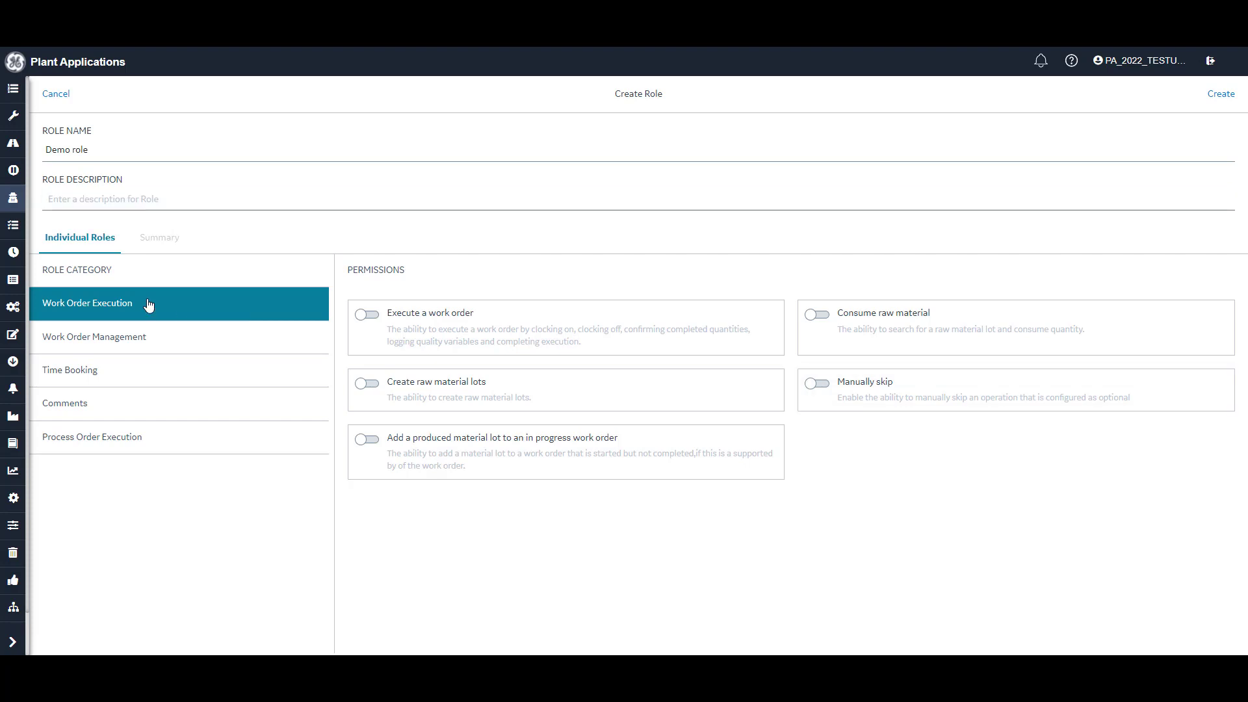
{"action": "left_click", "coordinate": [94, 335]}
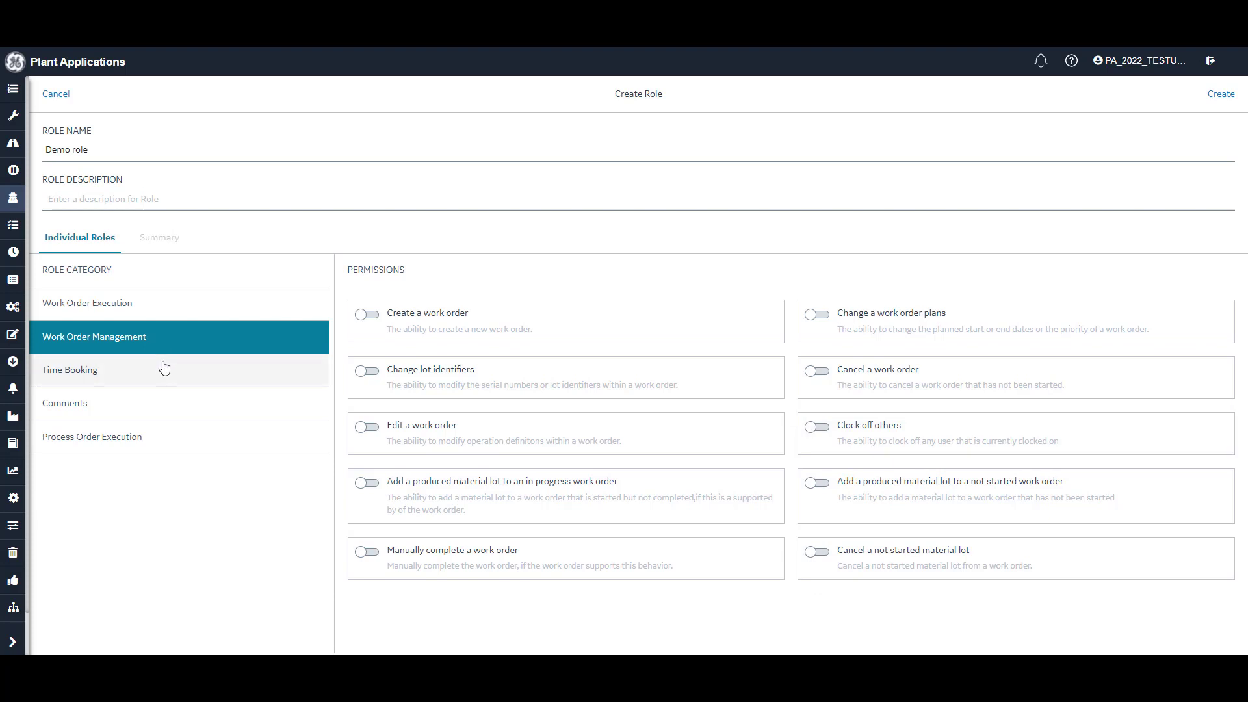
{"action": "left_click", "coordinate": [70, 370]}
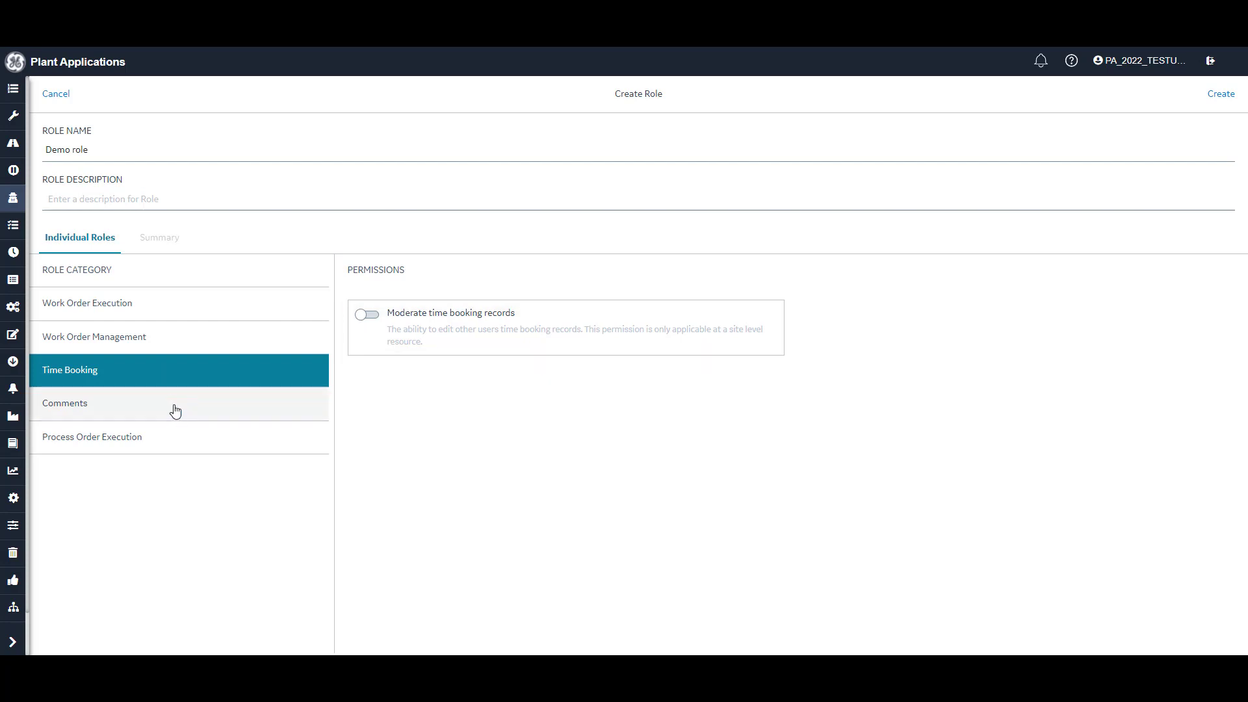
{"action": "left_click", "coordinate": [66, 403]}
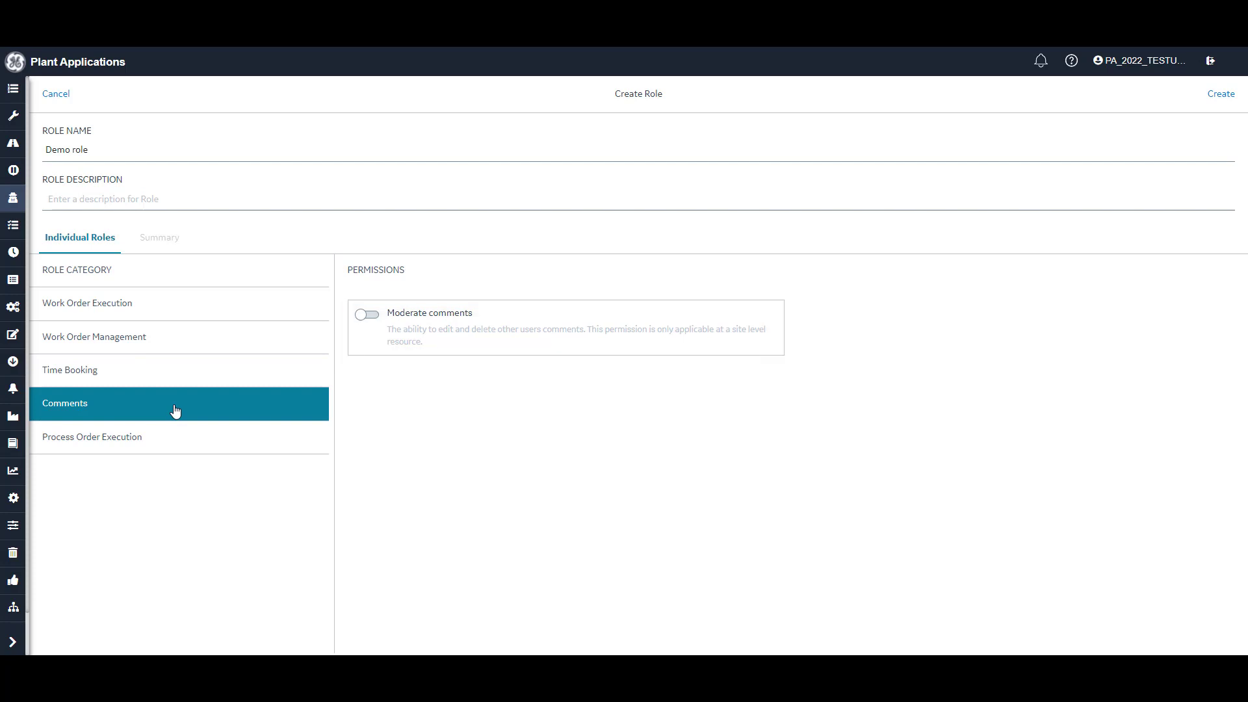
{"action": "left_click", "coordinate": [120, 437]}
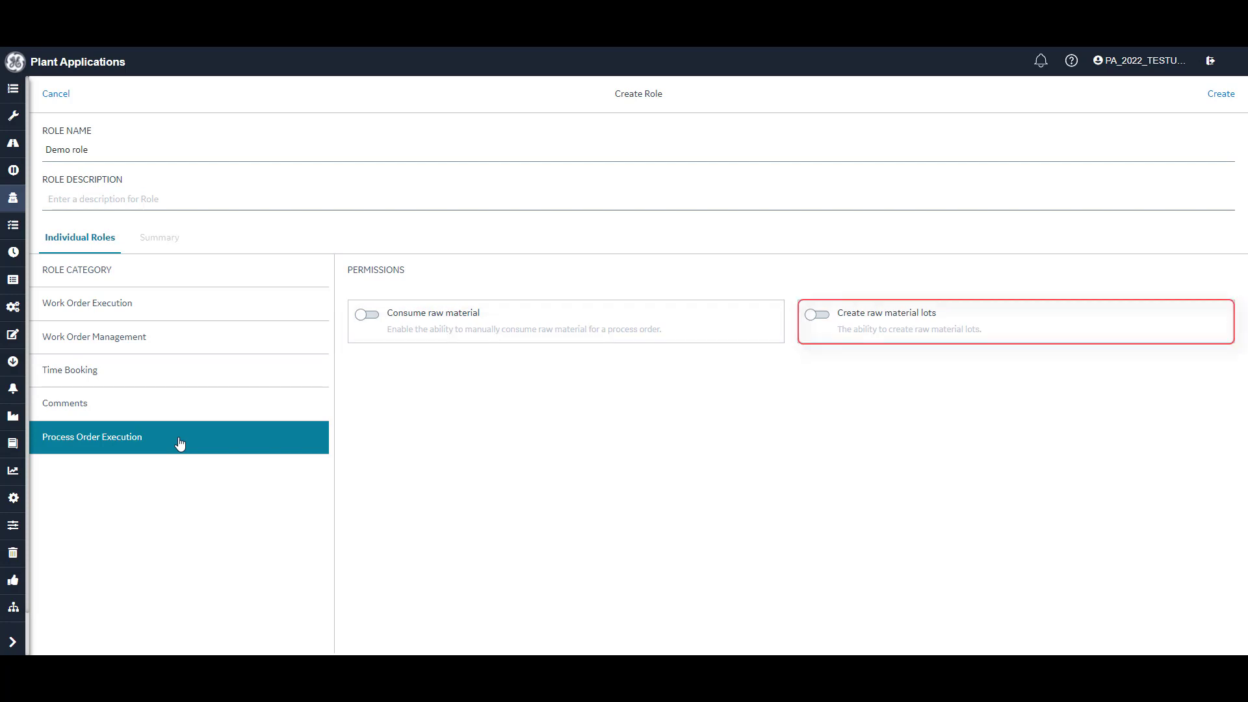
{"action": "left_click", "coordinate": [87, 303]}
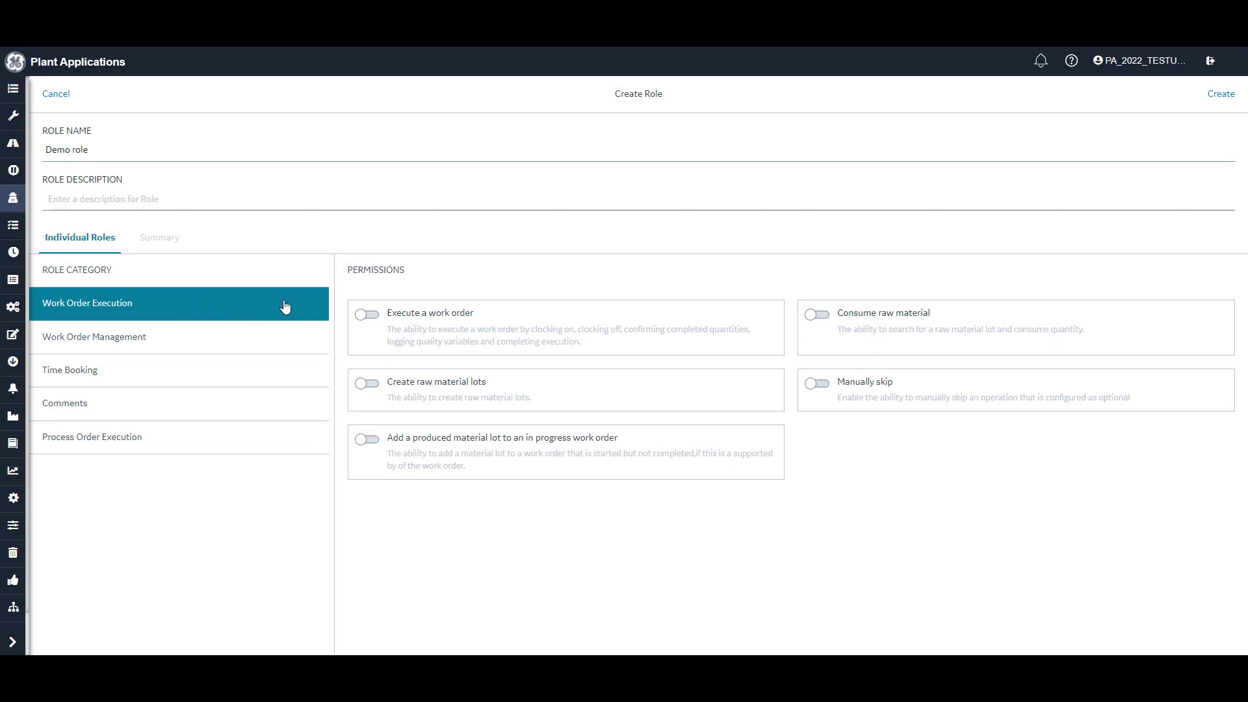
Grant all five Work Order Execution permissions and create Demo role
{"action": "left_click", "coordinate": [367, 313]}
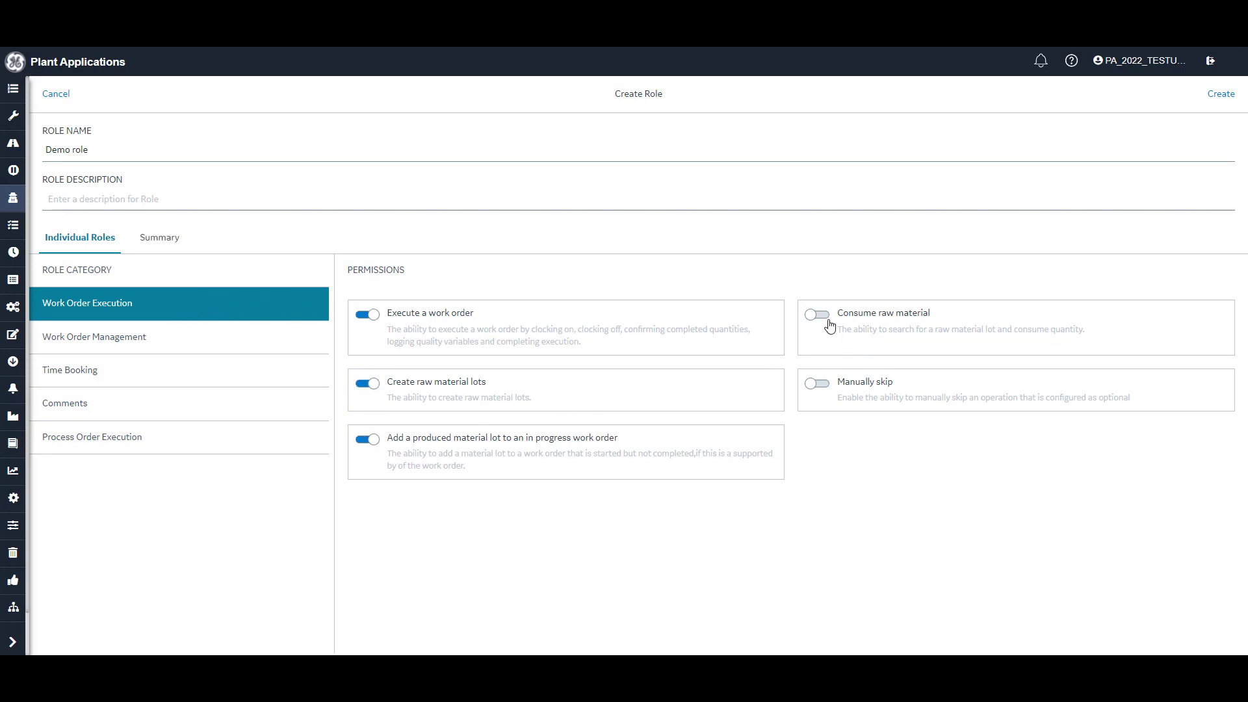
{"action": "left_click", "coordinate": [815, 313]}
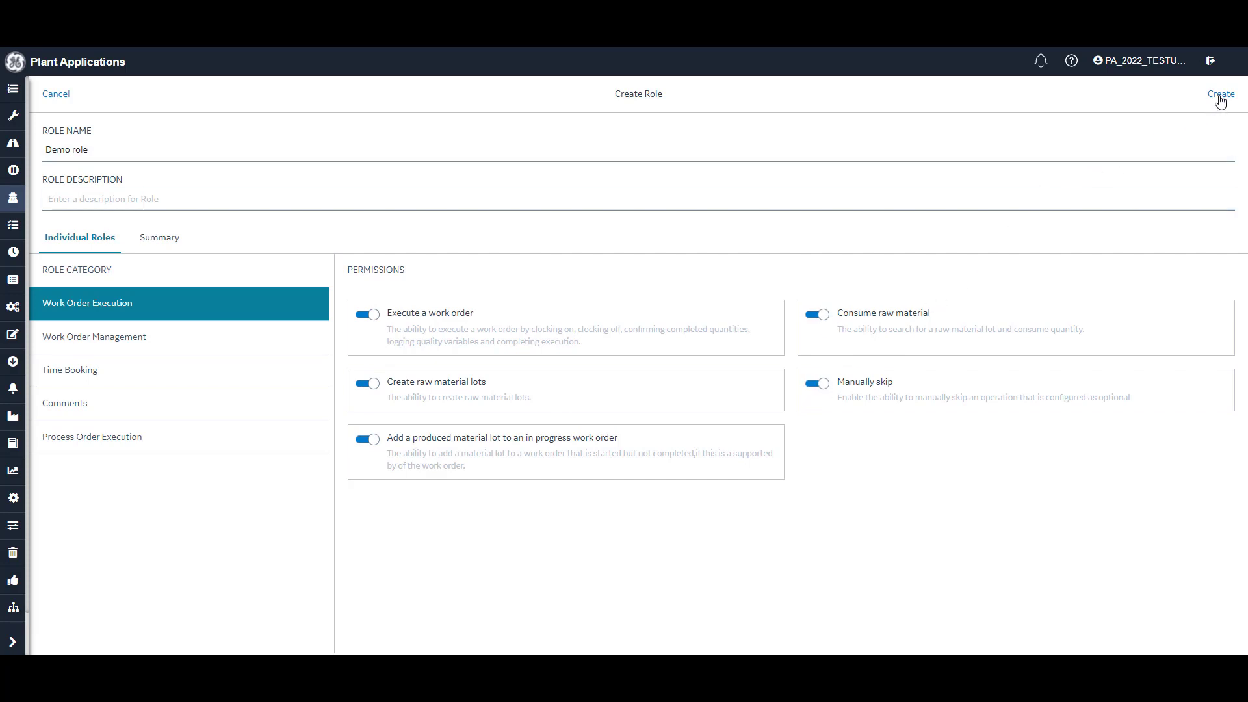
{"action": "left_click", "coordinate": [1221, 94]}
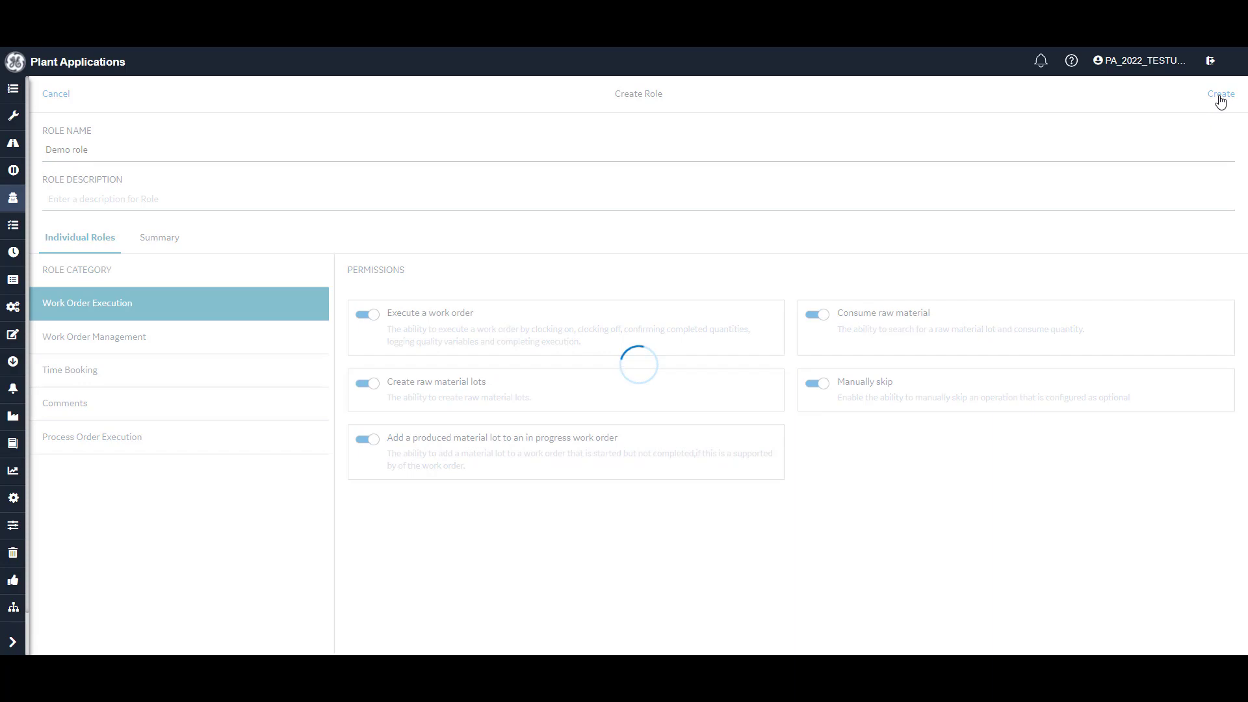
{"action": "left_click", "coordinate": [1220, 93]}
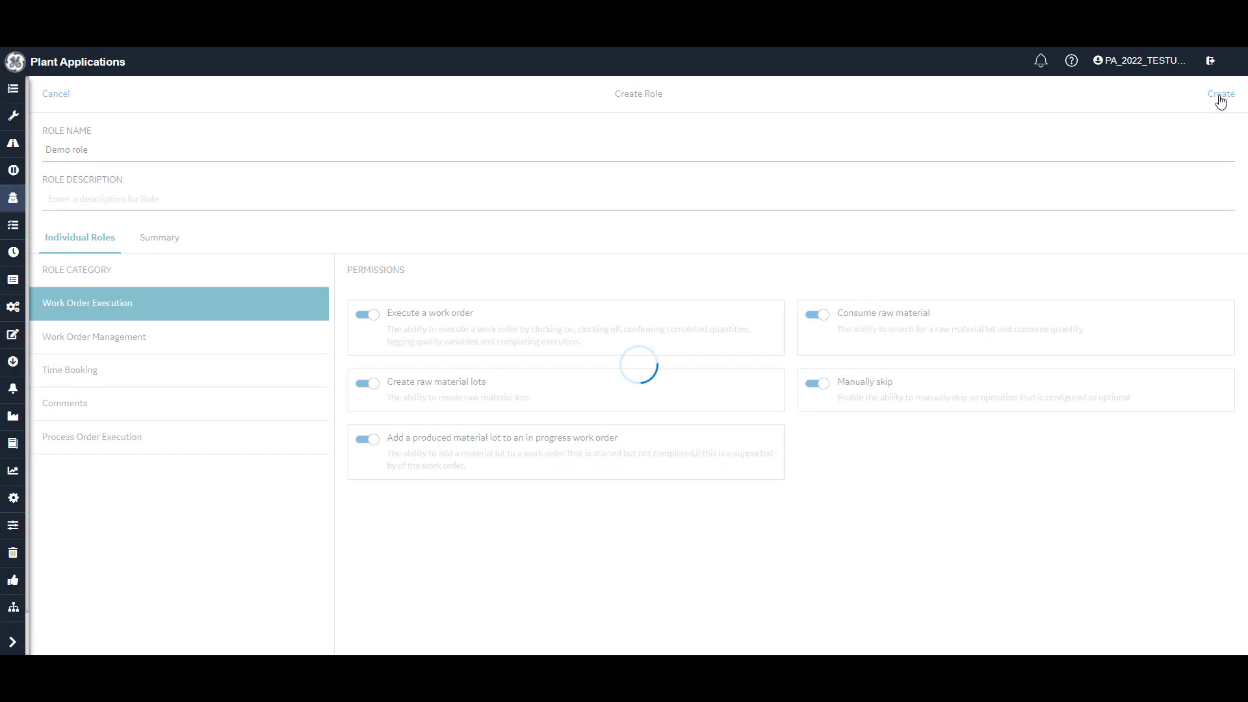
{"action": "left_click", "coordinate": [1220, 94]}
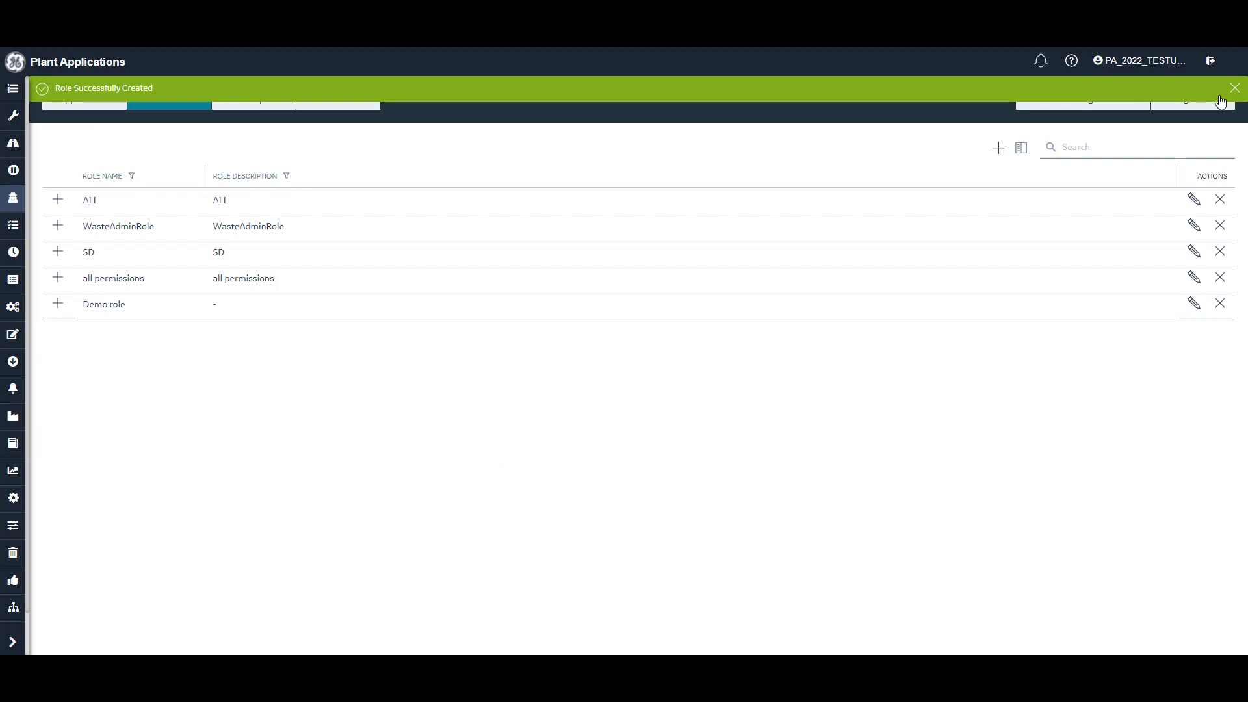
Dismiss the 'Role Successfully Created' banner
{"action": "left_click", "coordinate": [1235, 87]}
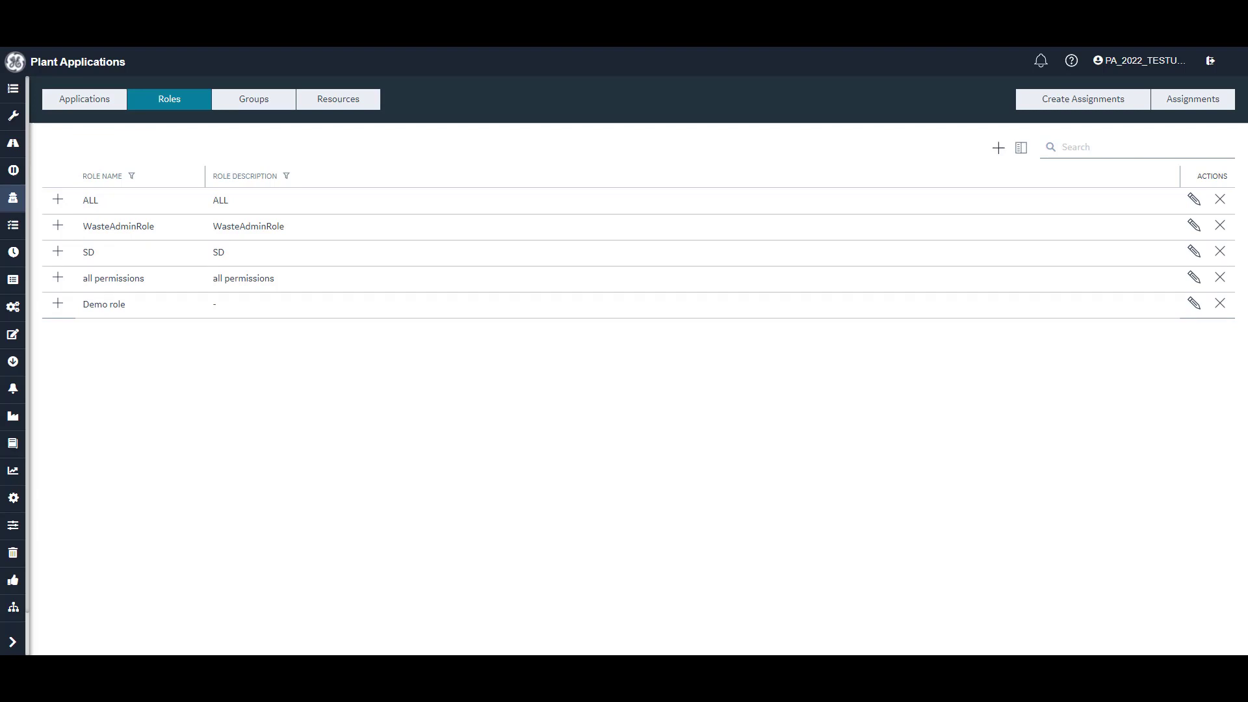
{"action": "mouse_move", "coordinate": [201, 334]}
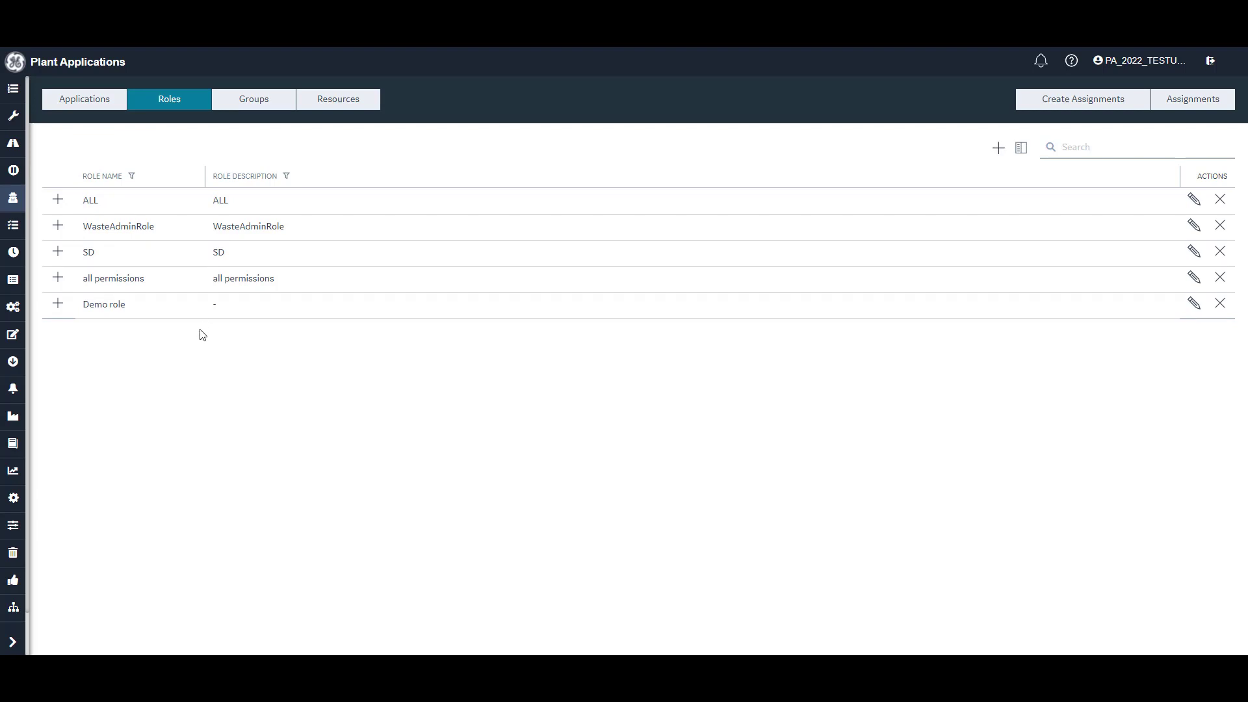
{"action": "mouse_move", "coordinate": [1168, 289]}
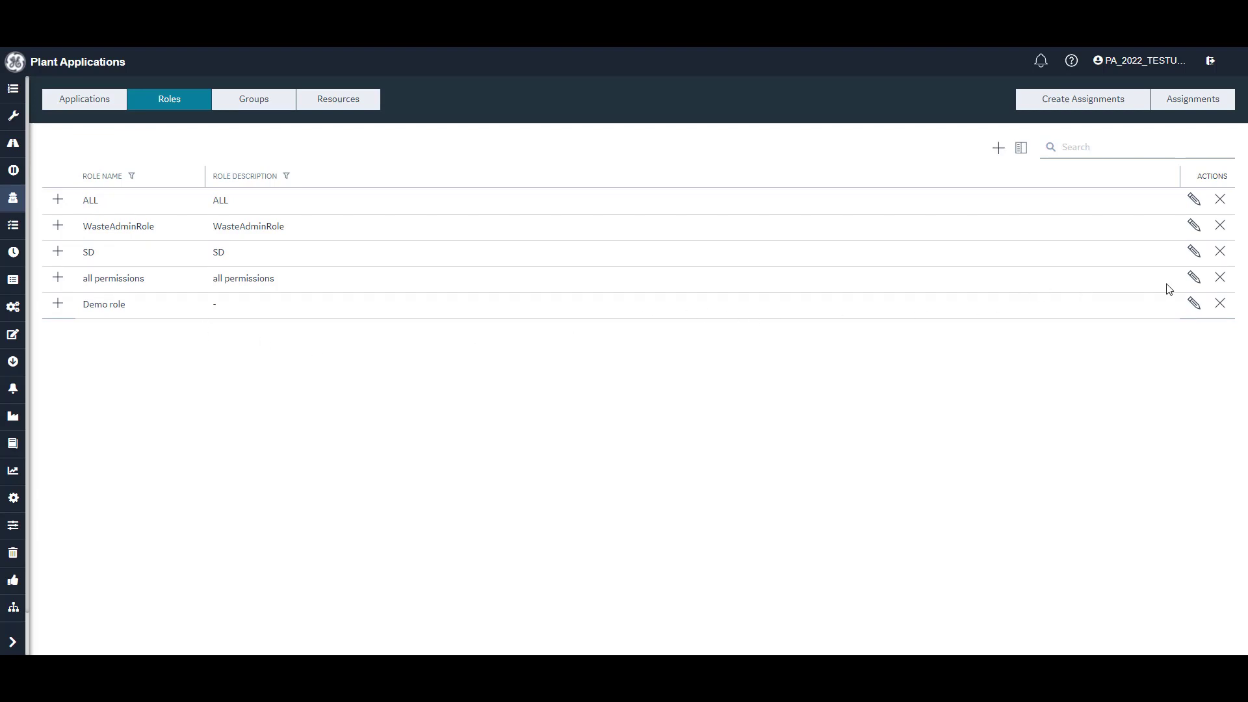
Grant Demo role Create work order, Change lot identifiers and Edit work order, then update it
{"action": "left_click", "coordinate": [1193, 303]}
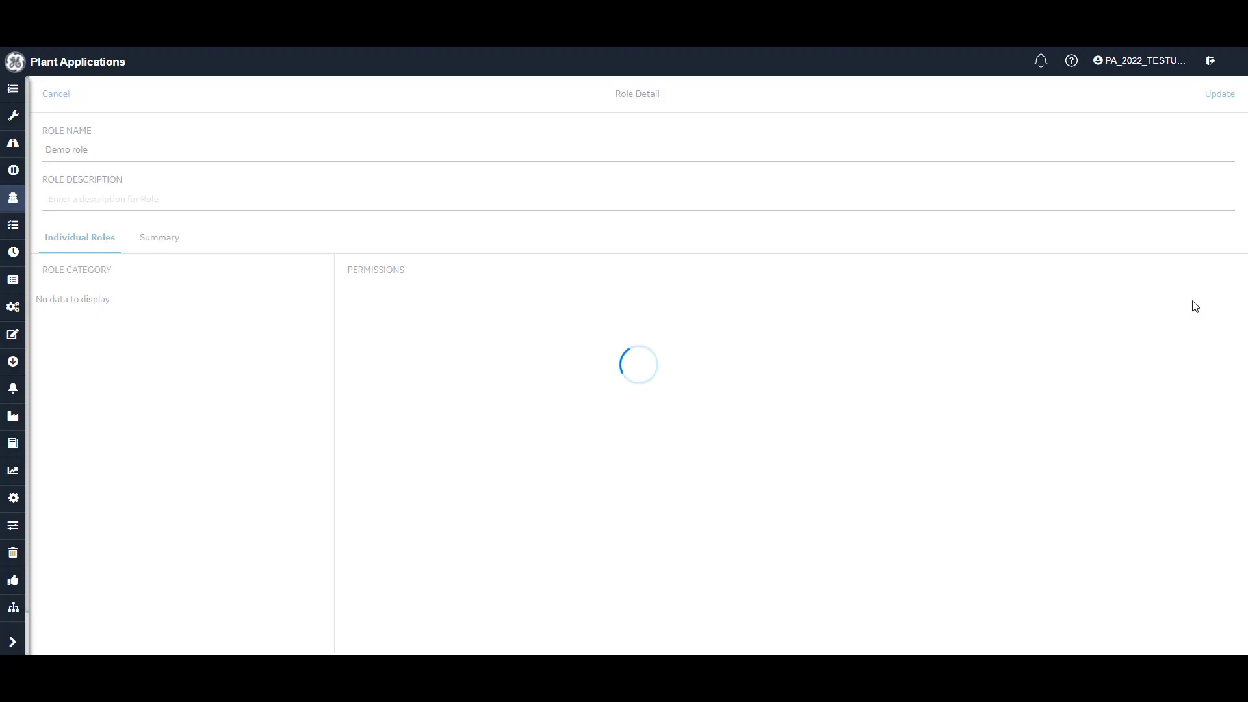
{"action": "mouse_move", "coordinate": [983, 264]}
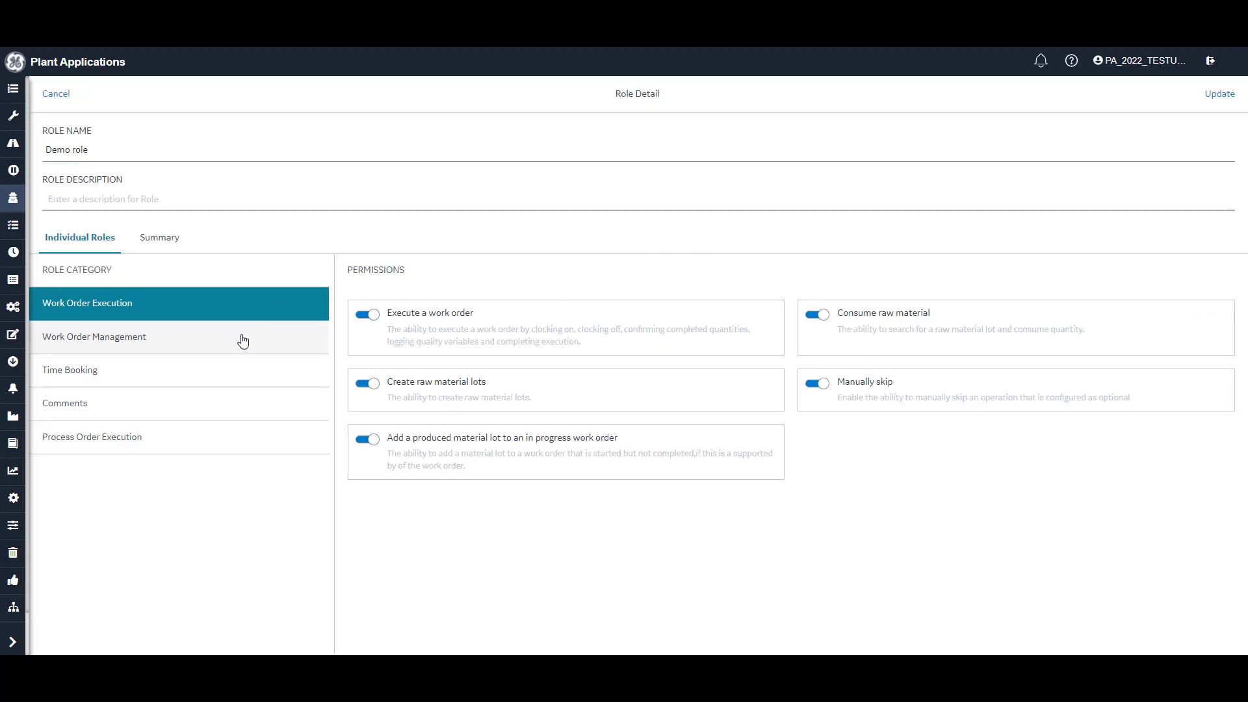
{"action": "left_click", "coordinate": [93, 336]}
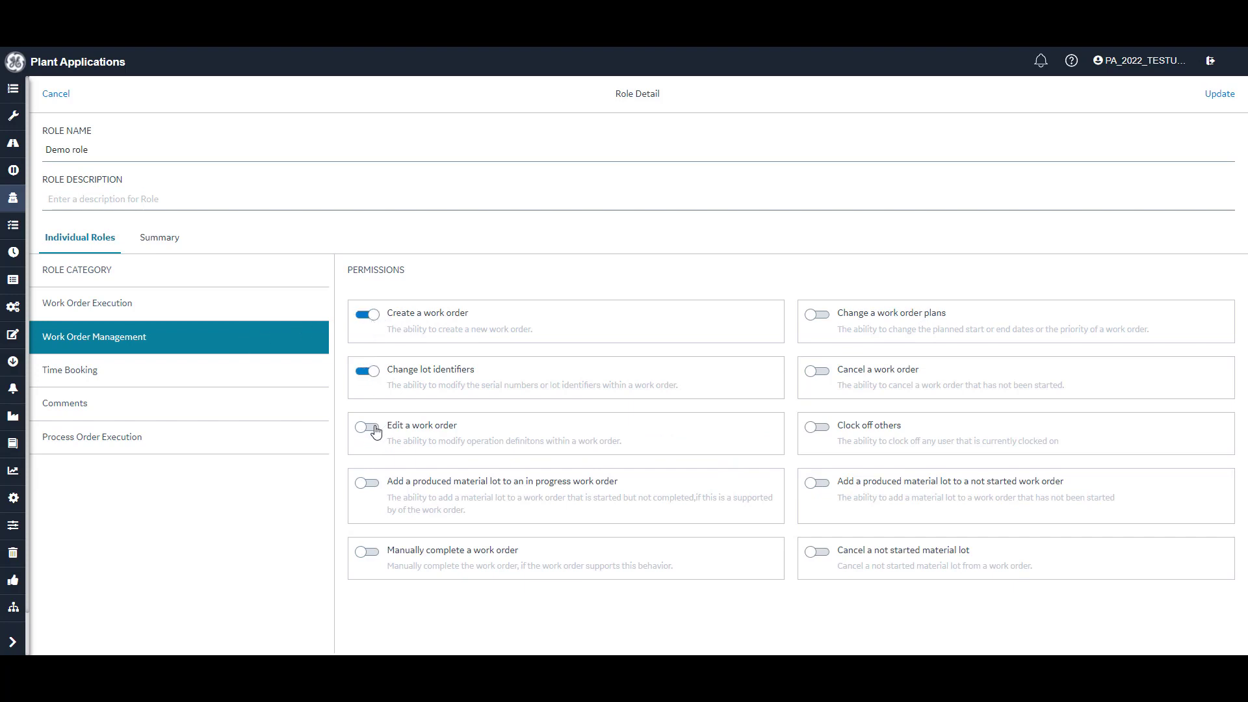
{"action": "left_click", "coordinate": [366, 428]}
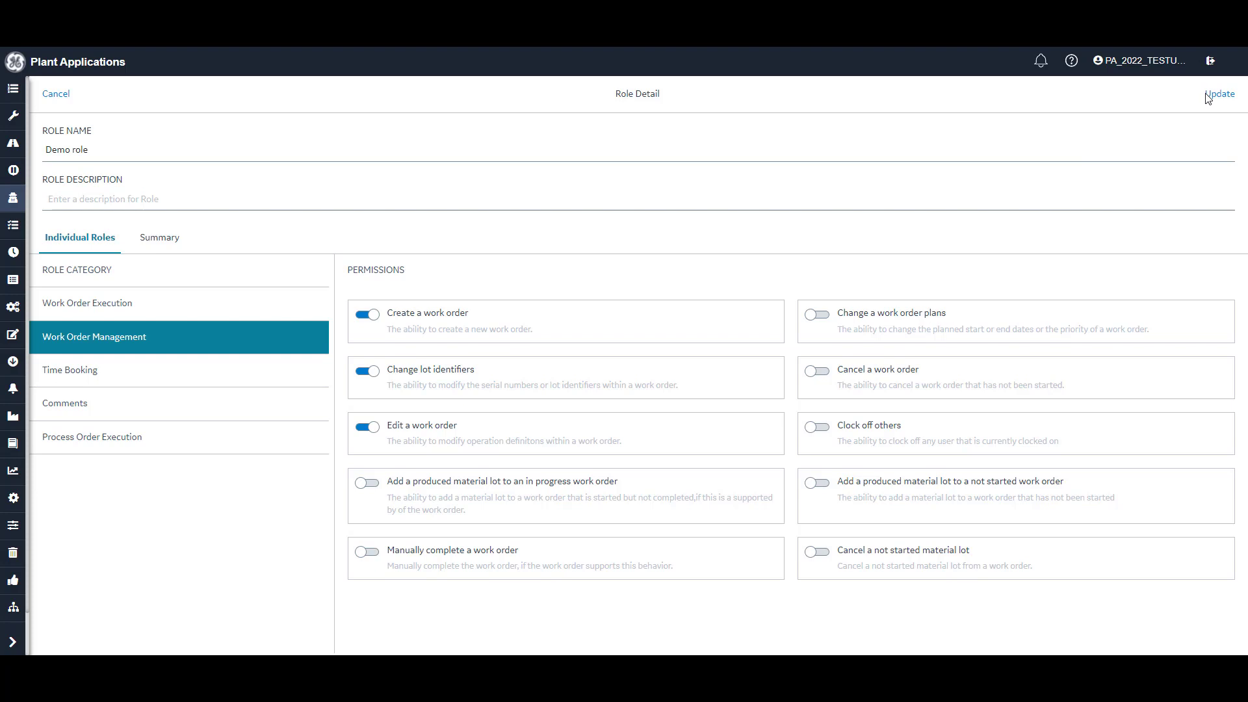
{"action": "left_click", "coordinate": [1220, 94]}
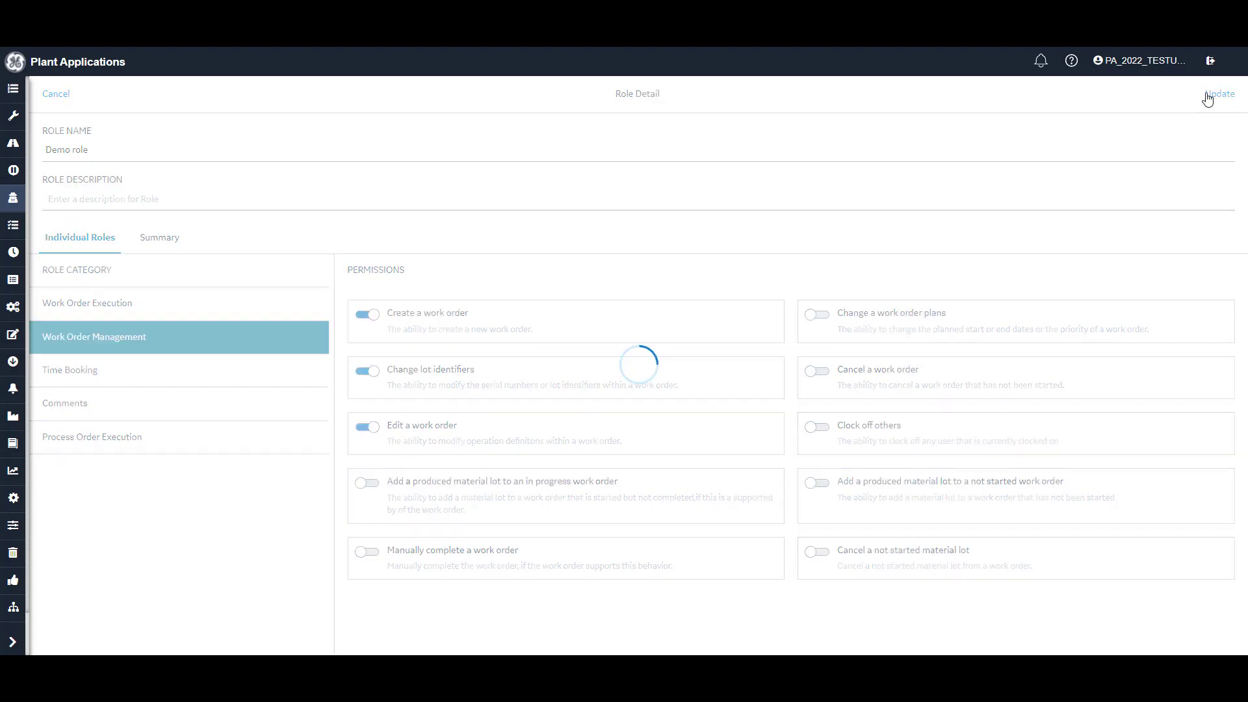
{"action": "left_click", "coordinate": [1219, 93]}
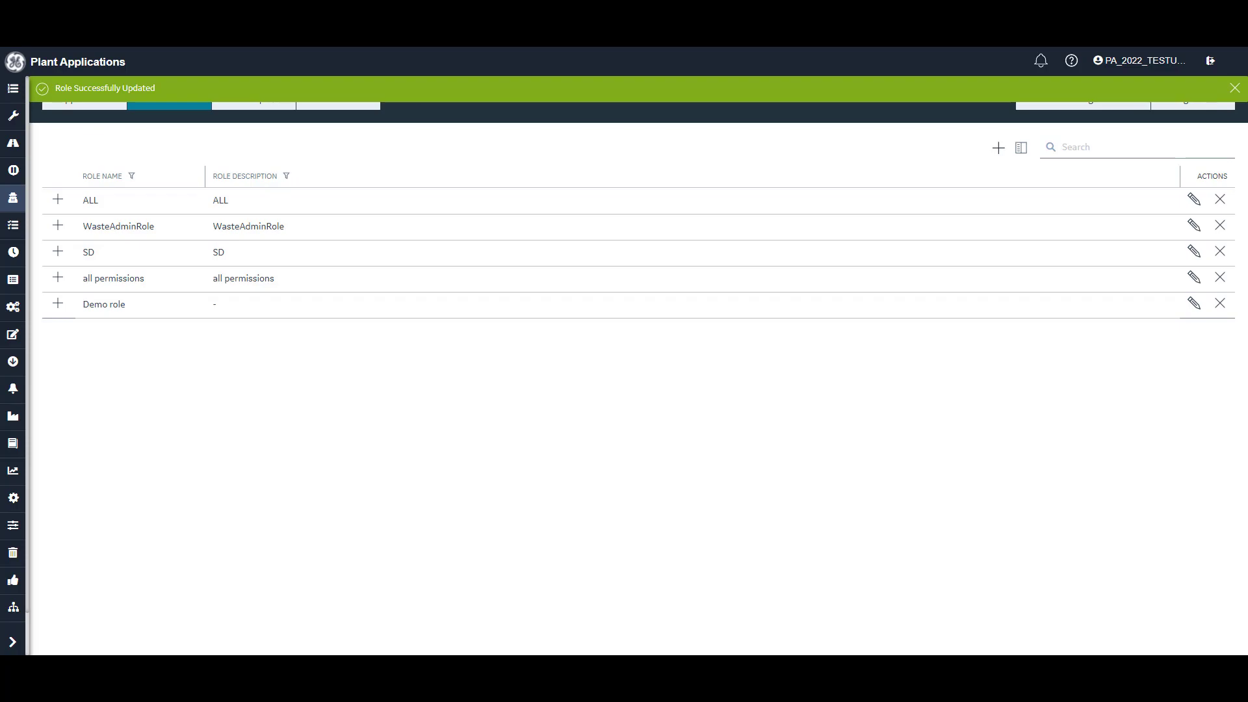
Dismiss the 'Role Successfully Updated' banner
{"action": "left_click", "coordinate": [1233, 88]}
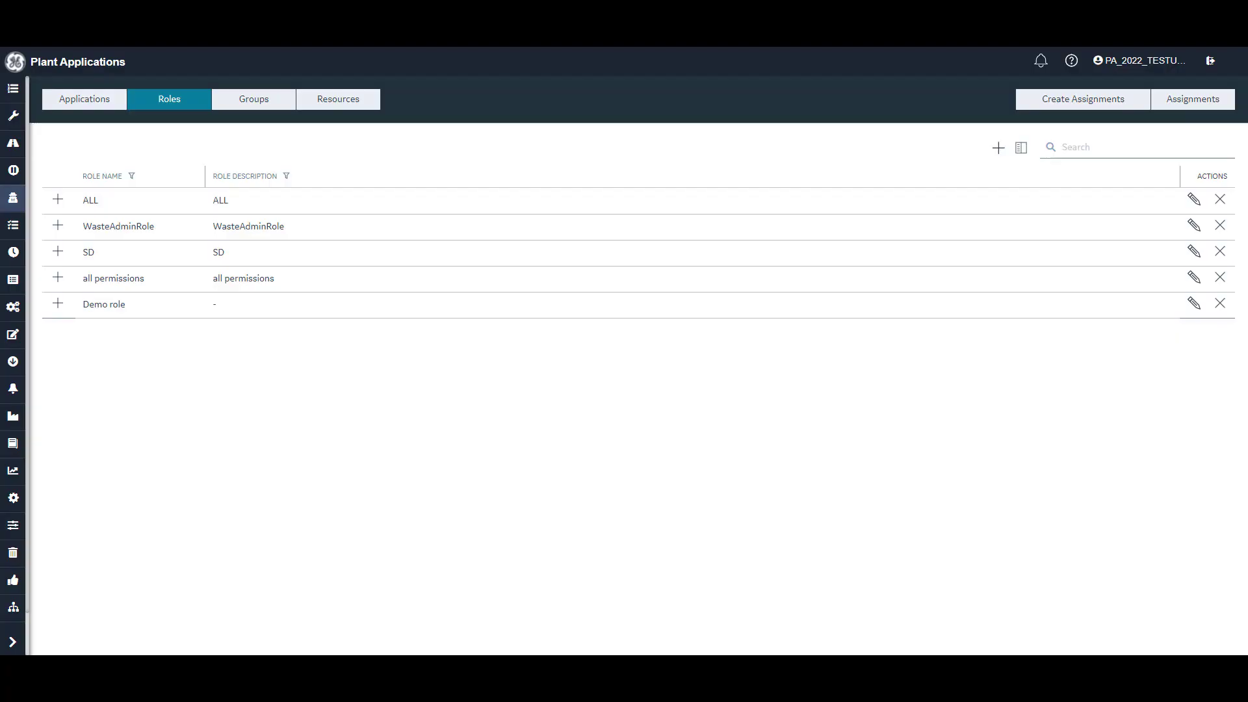
{"action": "mouse_move", "coordinate": [650, 473]}
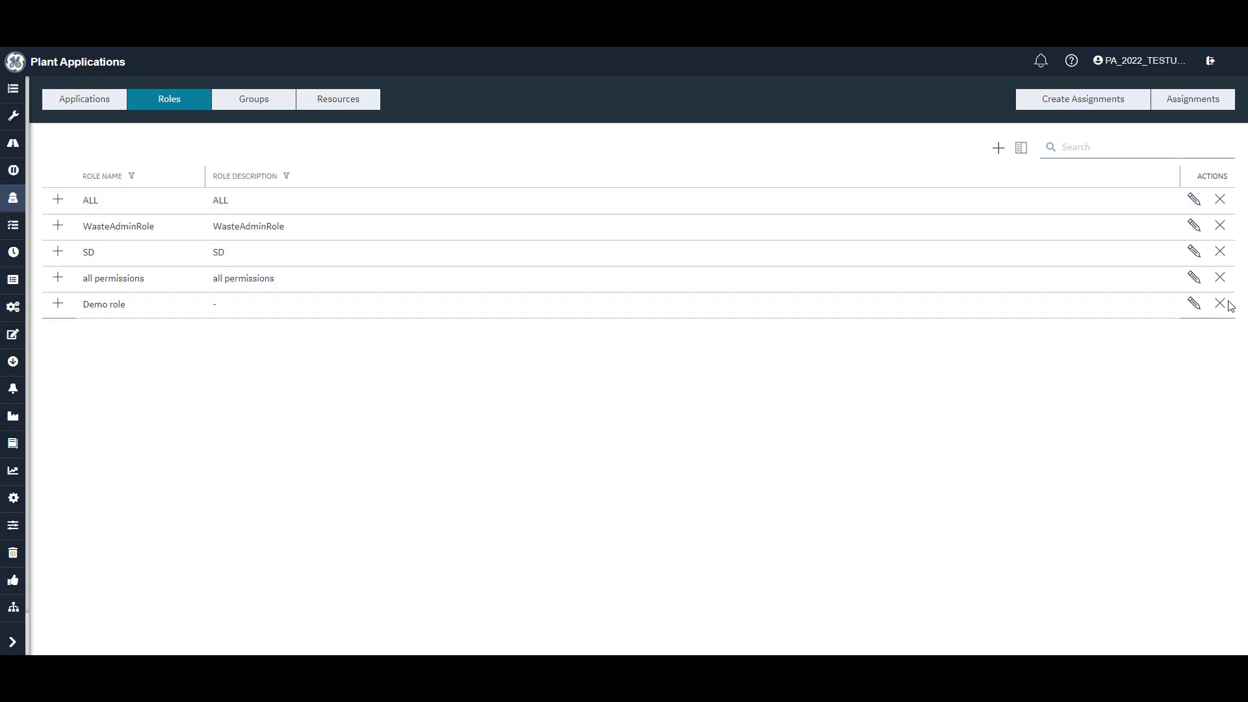
Delete Demo role and confirm the deletion
{"action": "left_click", "coordinate": [1221, 303]}
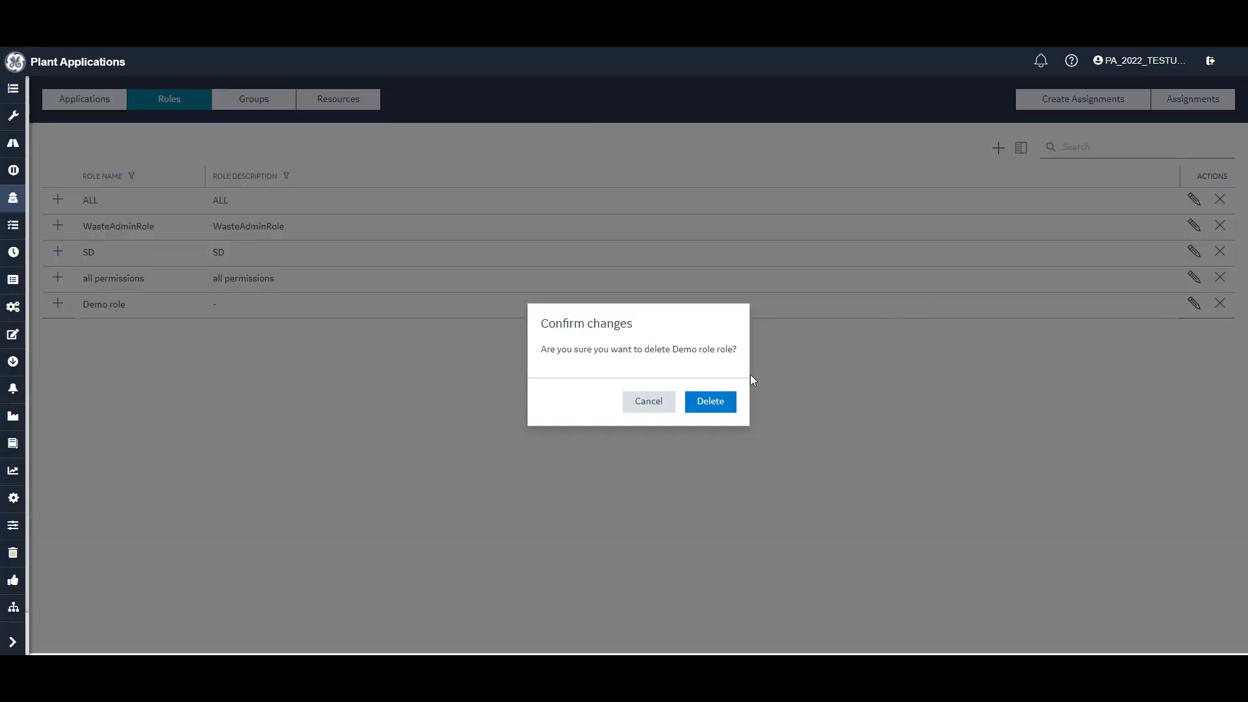
{"action": "left_click", "coordinate": [709, 402]}
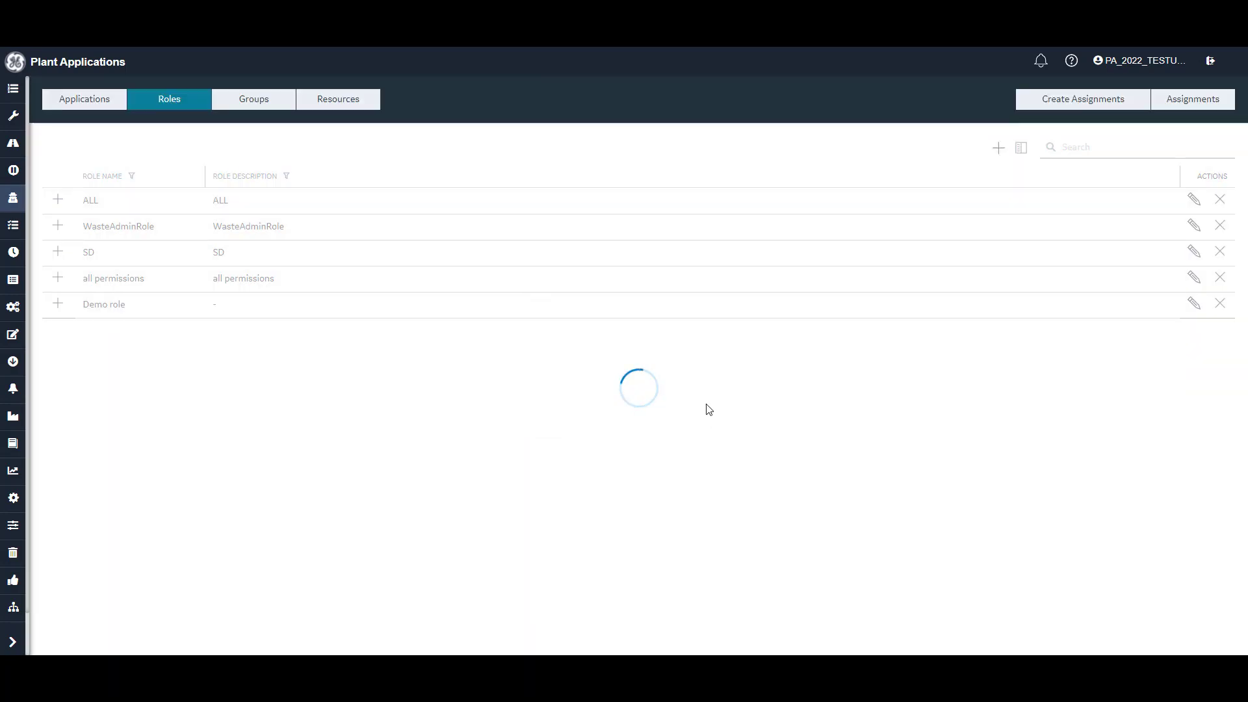